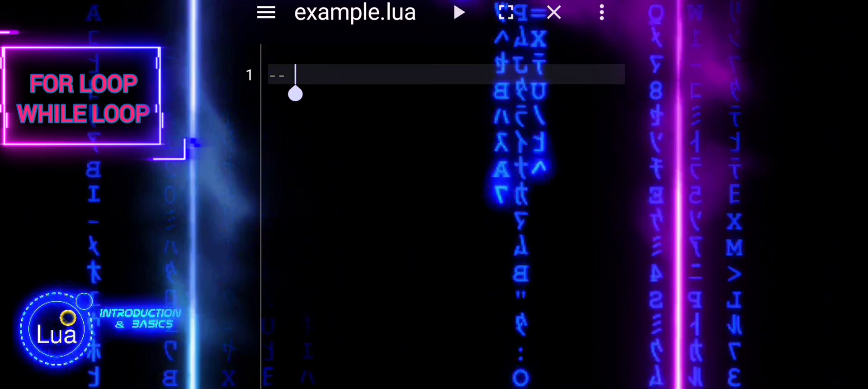
- Write a '-- For Loop' comment and 'for i = 1, 5 do print(i) end'
text(For L)
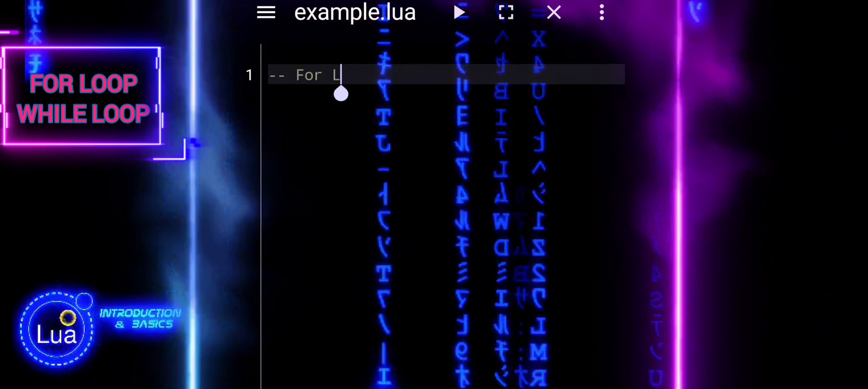
key(Enter)
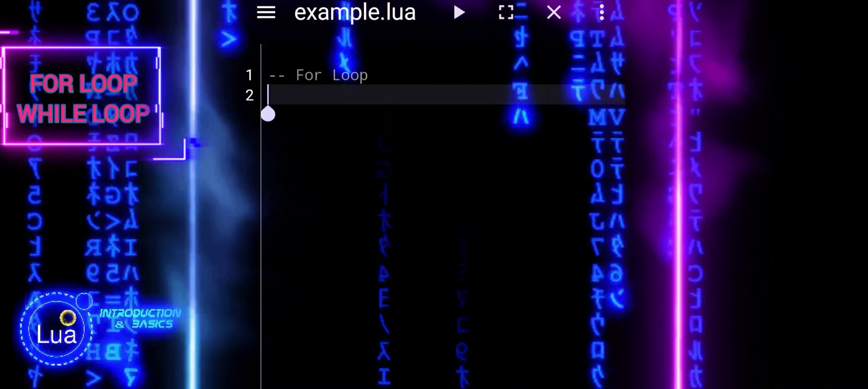
text(for)
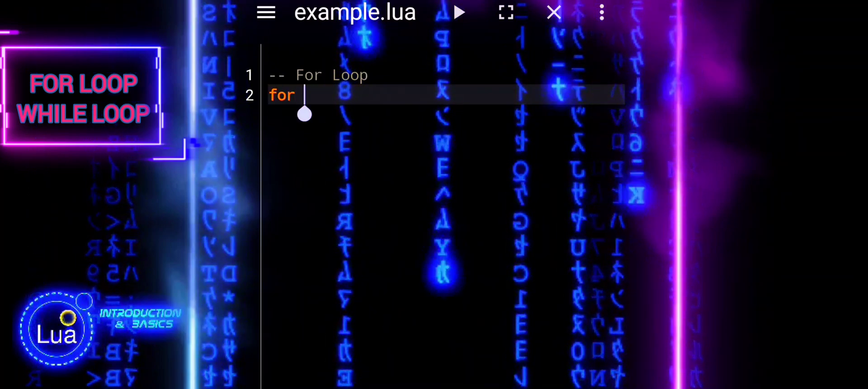
text(i)
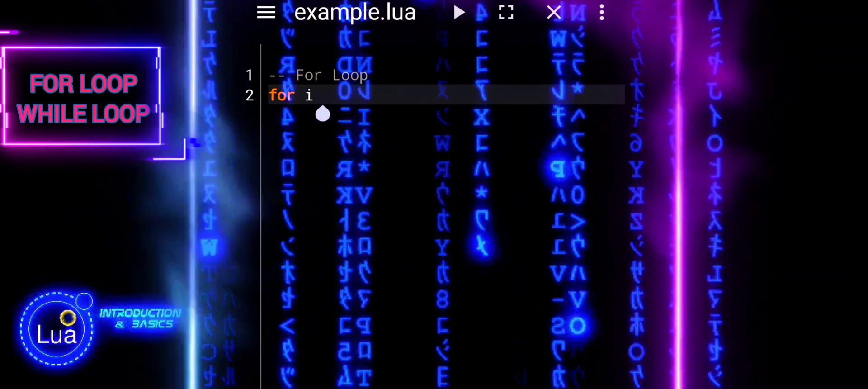
text(= 1, 5)
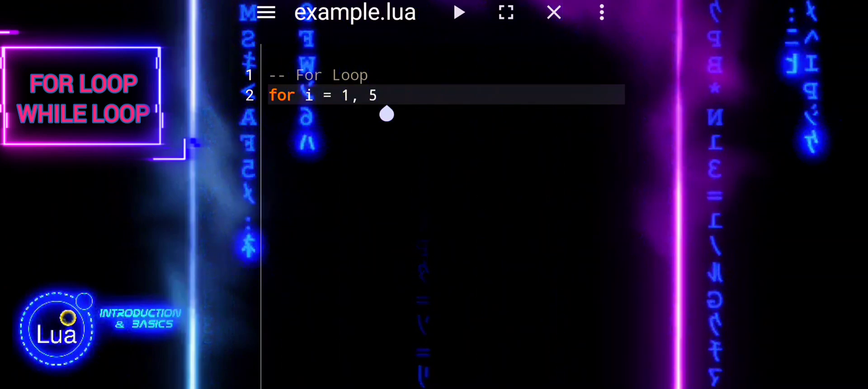
text(do)
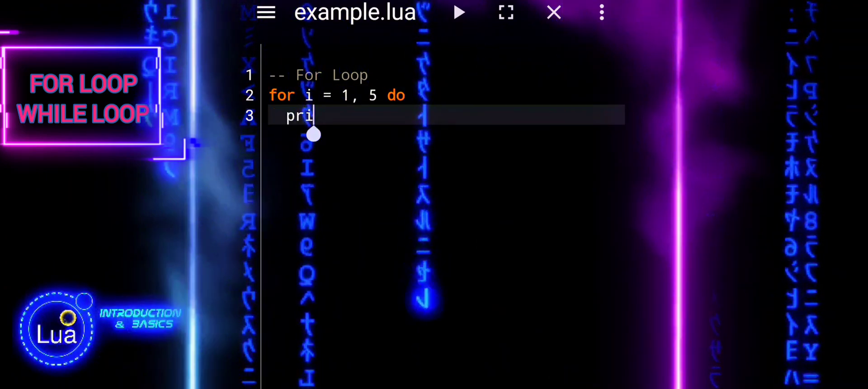
text(nt)
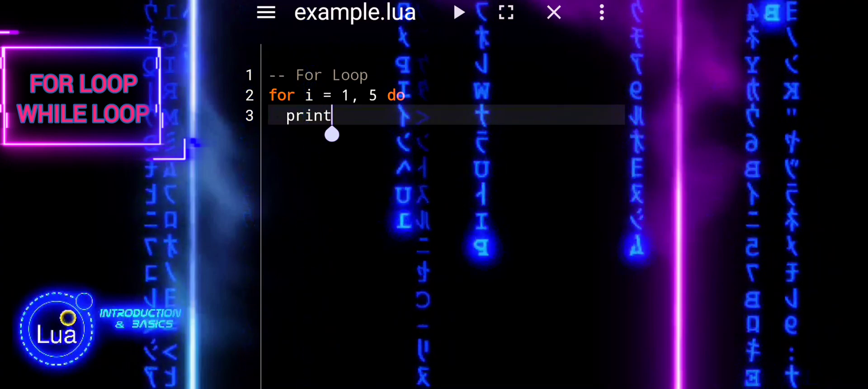
text((i))
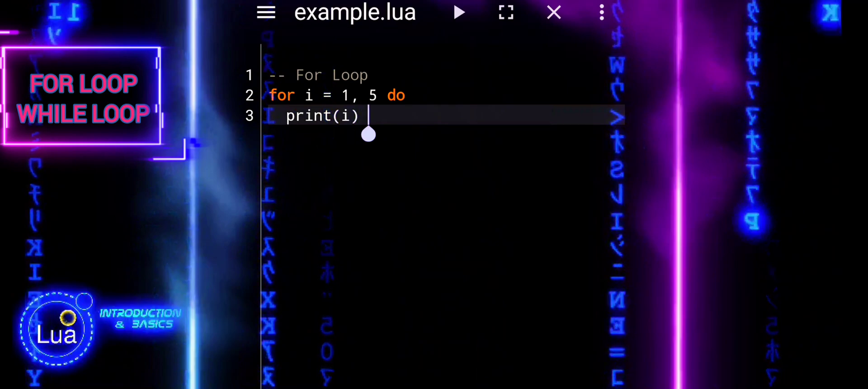
text(end)
text(print("For L)
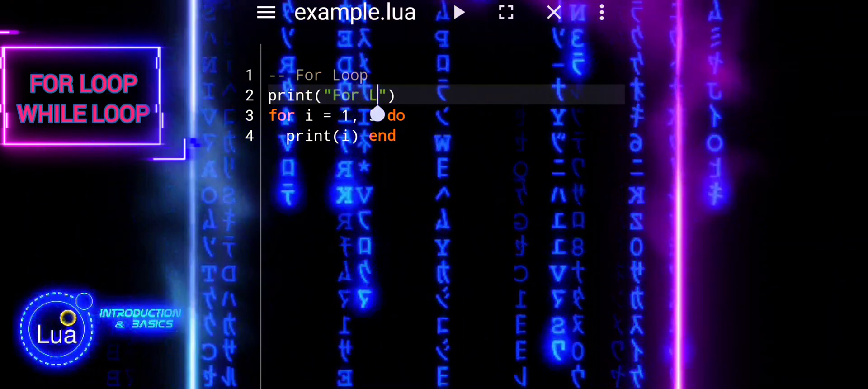
- Add a print("For Loop:") heading line above the for statement
text(oop: 5)
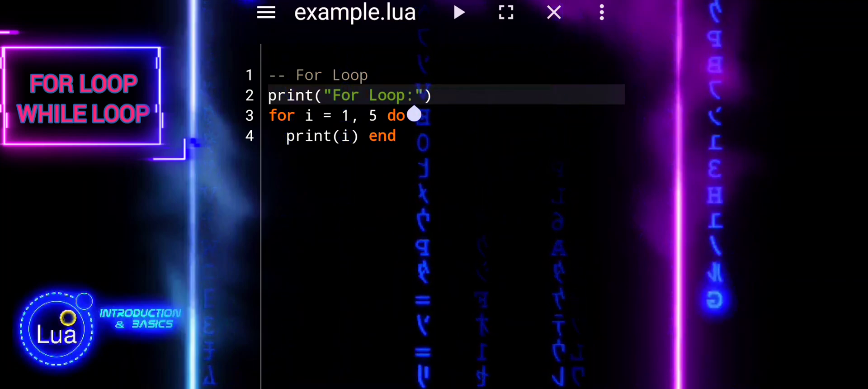
click(458, 12)
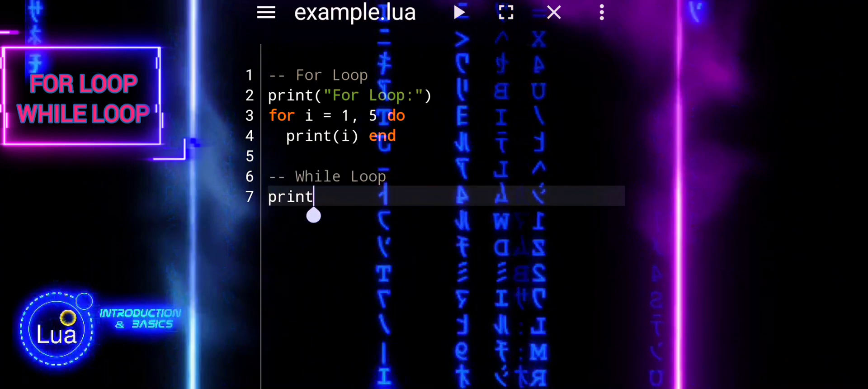
- Add a '-- While Loop' comment with print("\nWhile Loop:") below the for loop
text(("\n"))
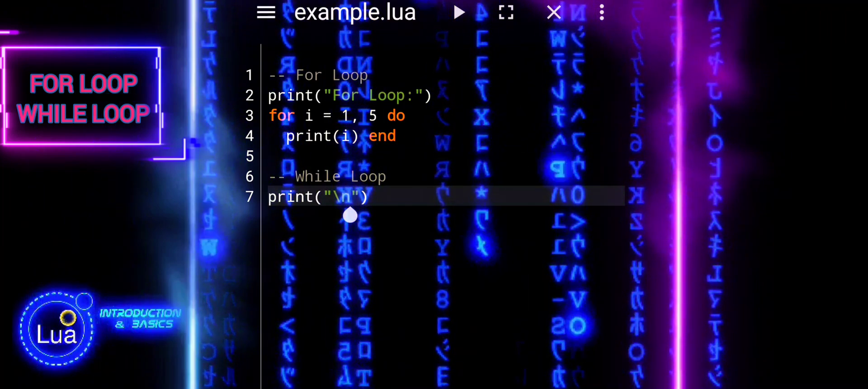
text(While L)
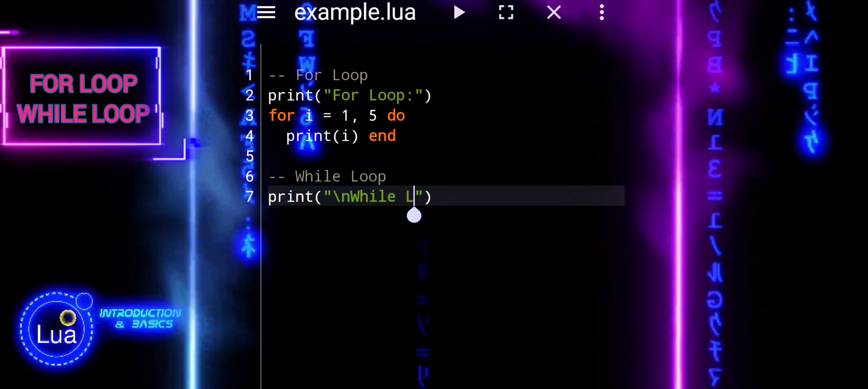
text(oop:)
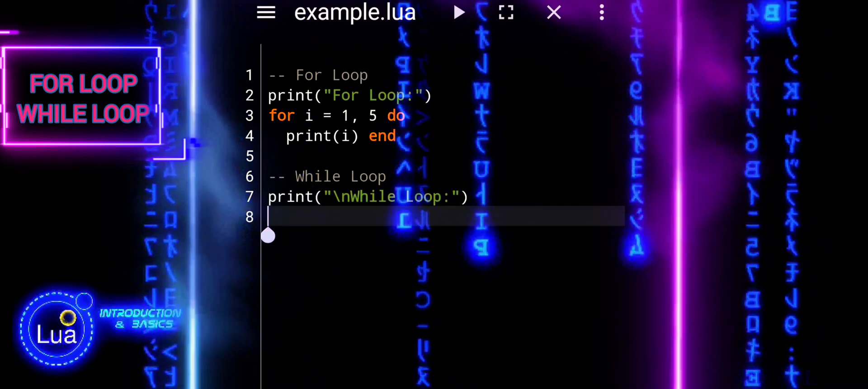
text(local i)
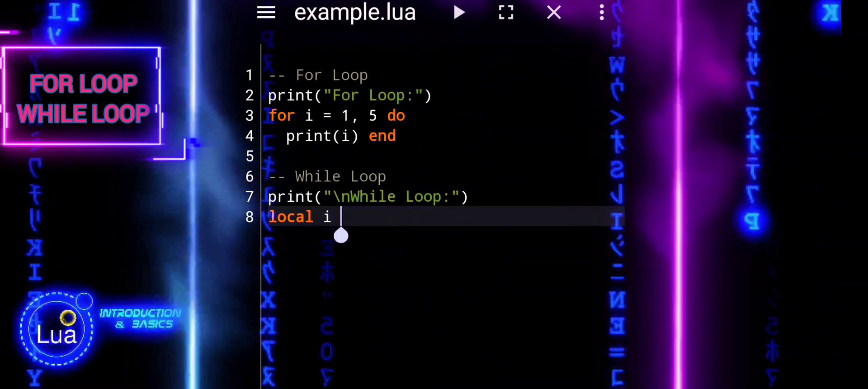
- Declare 'local i = 1' and open the loop 'while i <= 5 do'
text(= 1)
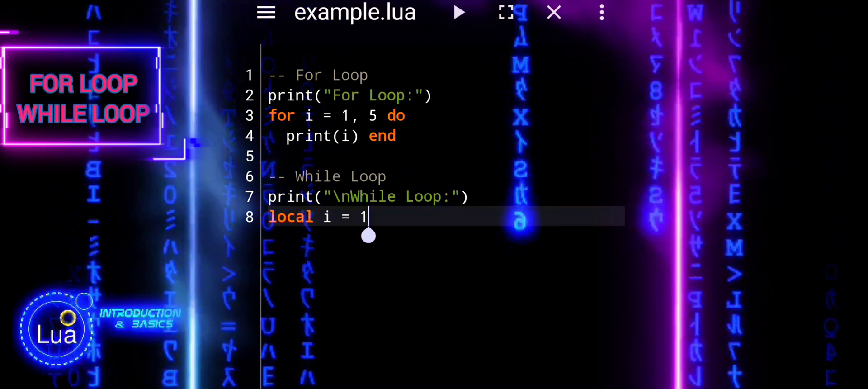
key(Return)
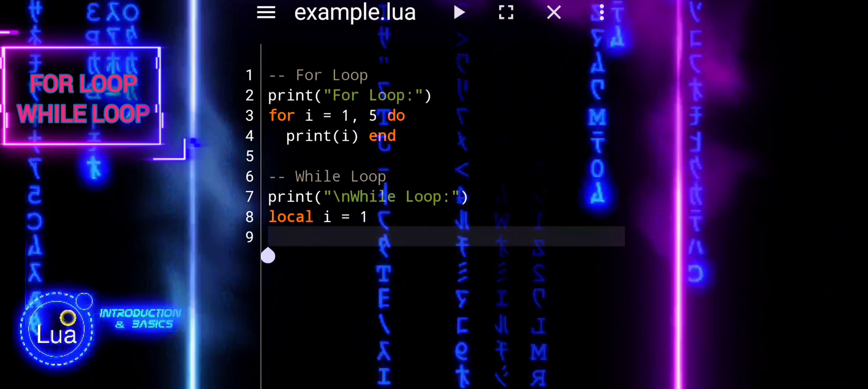
text(while)
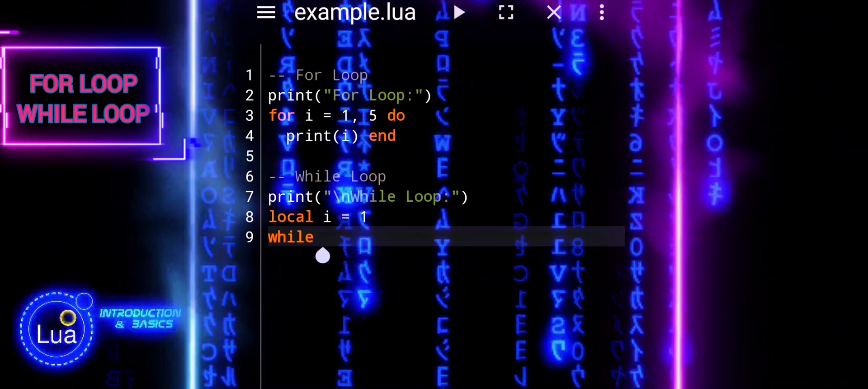
text(i)
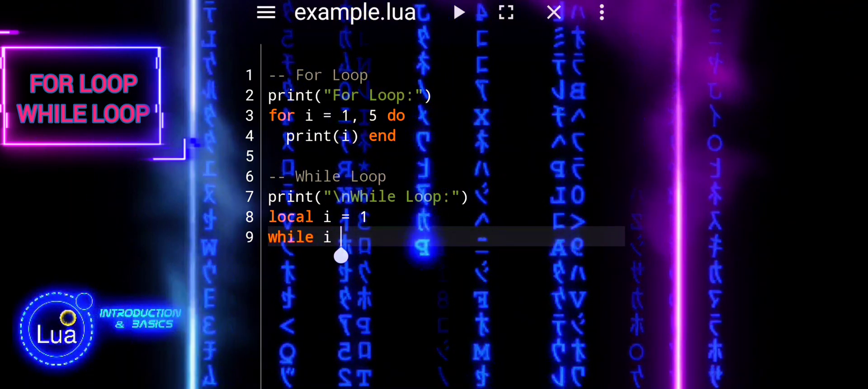
text(<=)
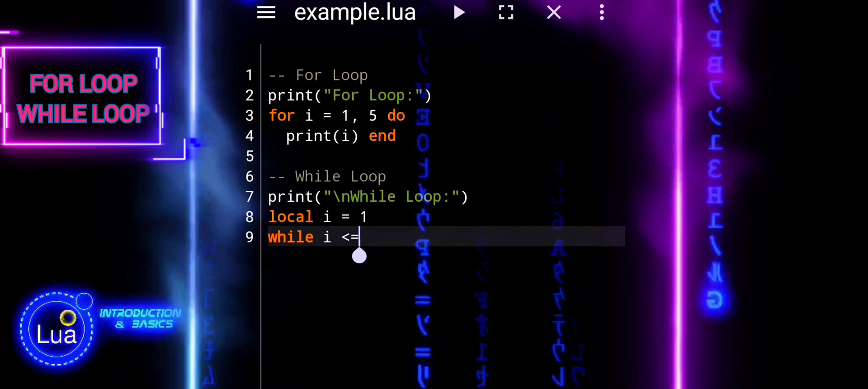
text(5 do)
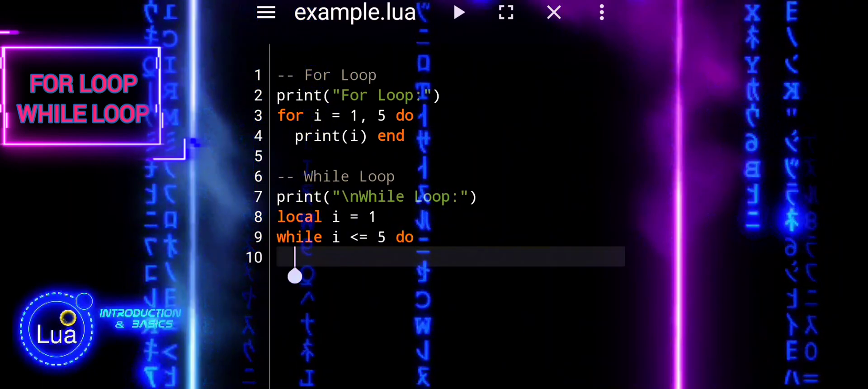
- Give the while loop print(i) and i = i + 1, then run the script
text(print)
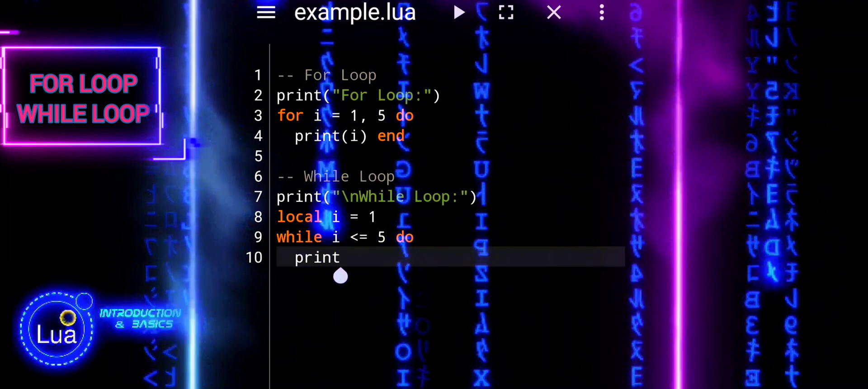
text((i))
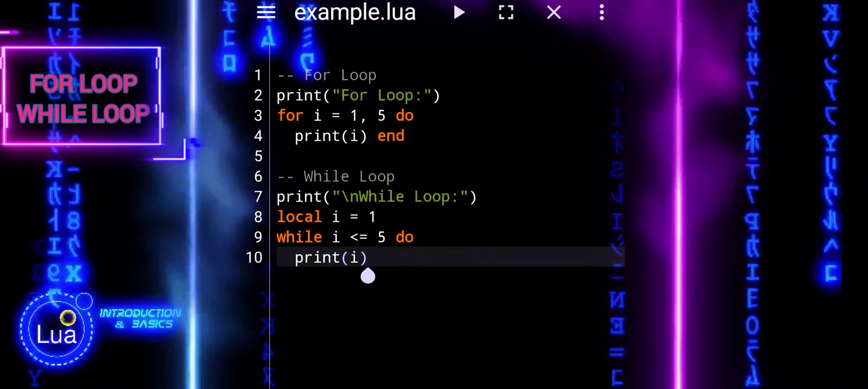
key(Return)
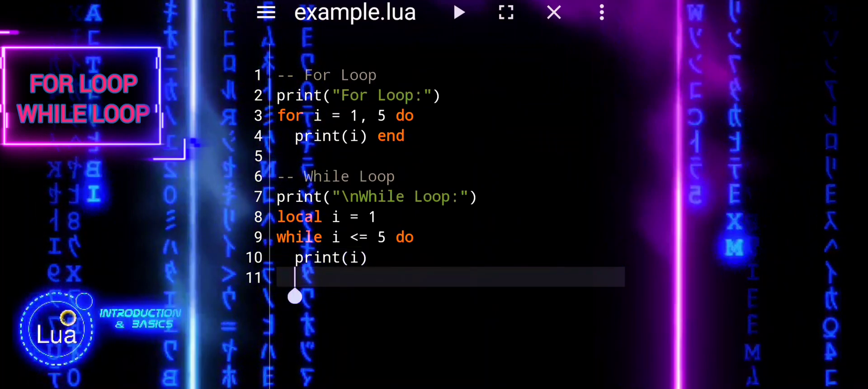
text(i =)
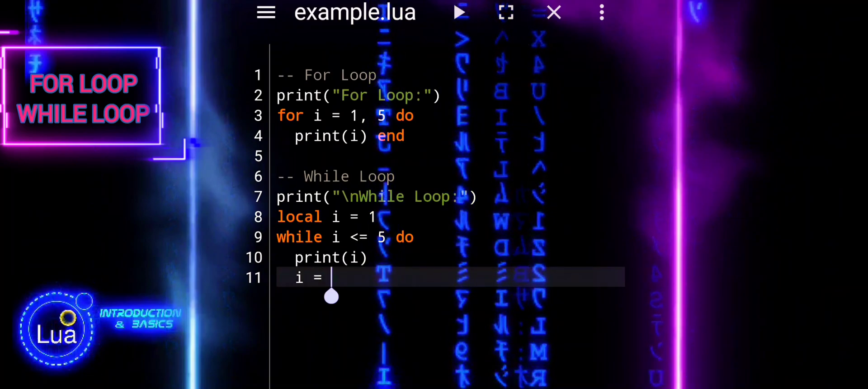
text(i)
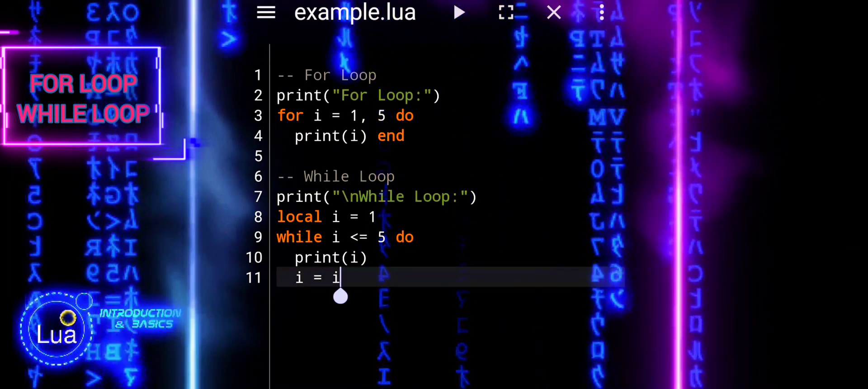
text(+ 1)
text(end)
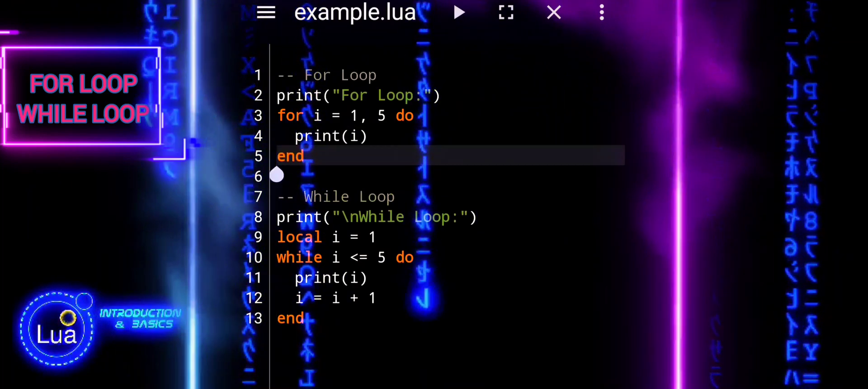
click(458, 12)
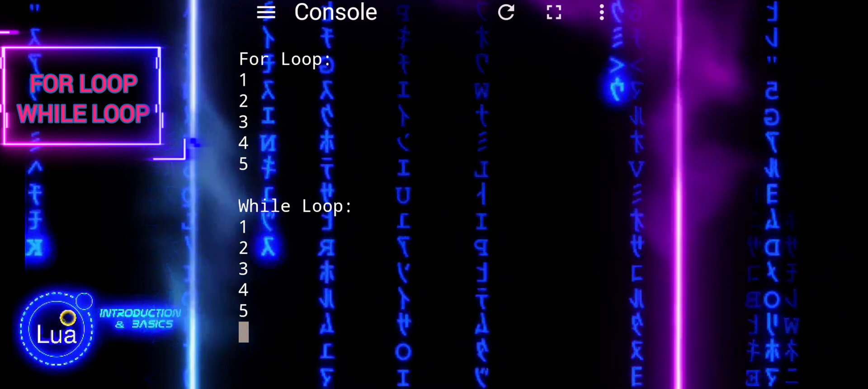